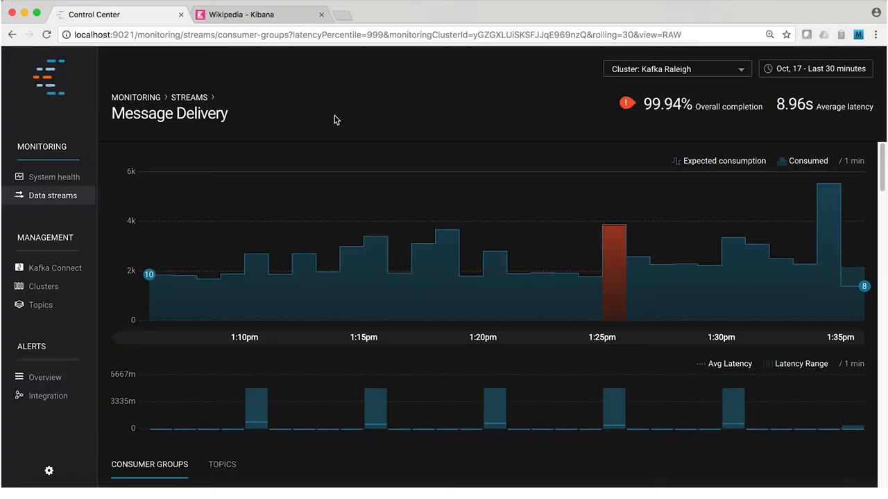
# Step: View the app consumer group's message delivery details with its individual consumers listed
pyautogui.scroll(-3)
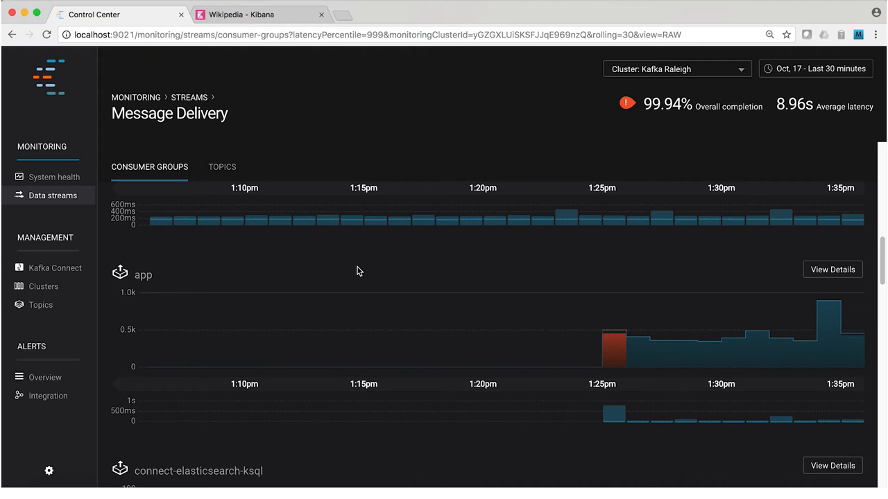
pyautogui.click(832, 269)
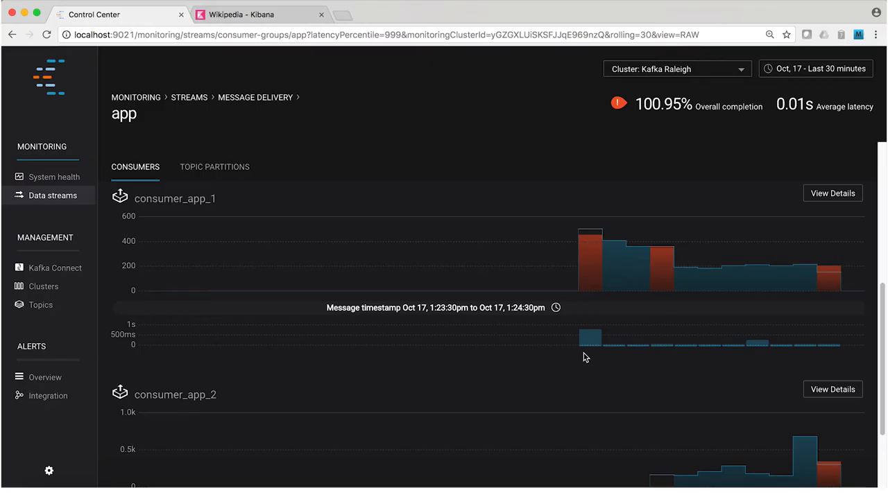
pyautogui.scroll(-3)
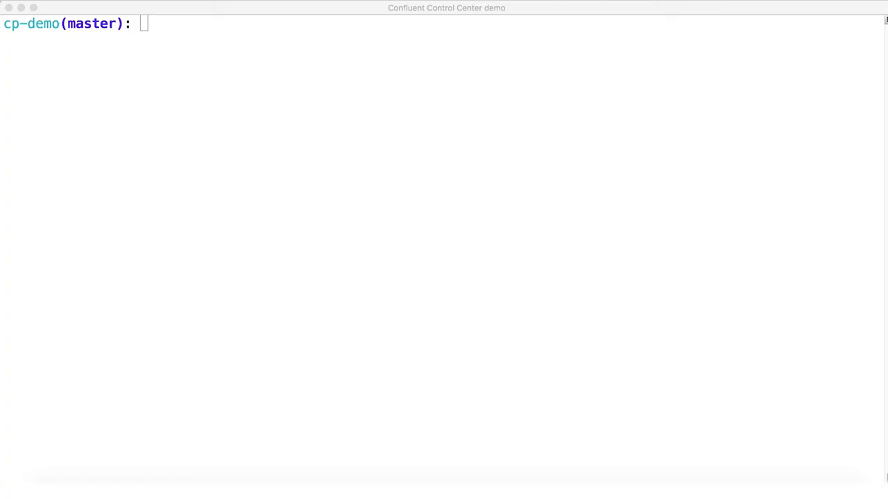
pyautogui.moveTo(319, 399)
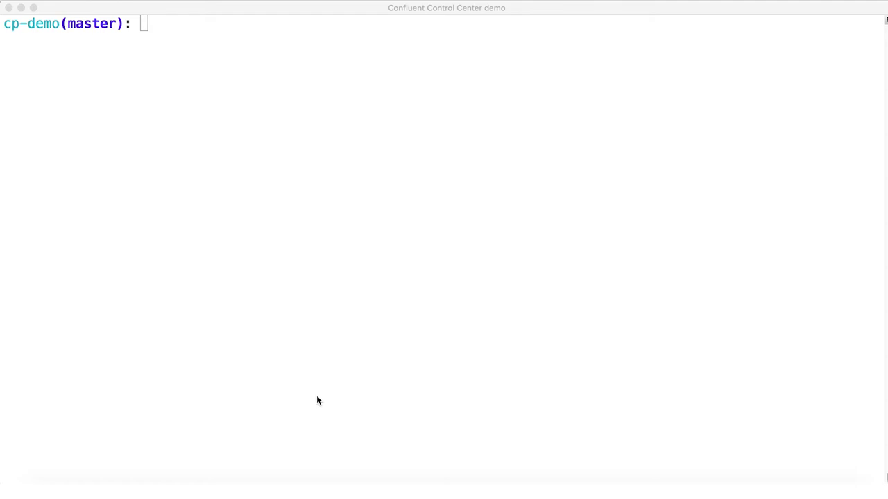
# Step: Run throttle_consumer.sh 1 add to throttle consumer_app_1 to a 4096 consumer byte rate
pyautogui.write('./$DEMOPATH/throttle_consumer.sh 1 add')
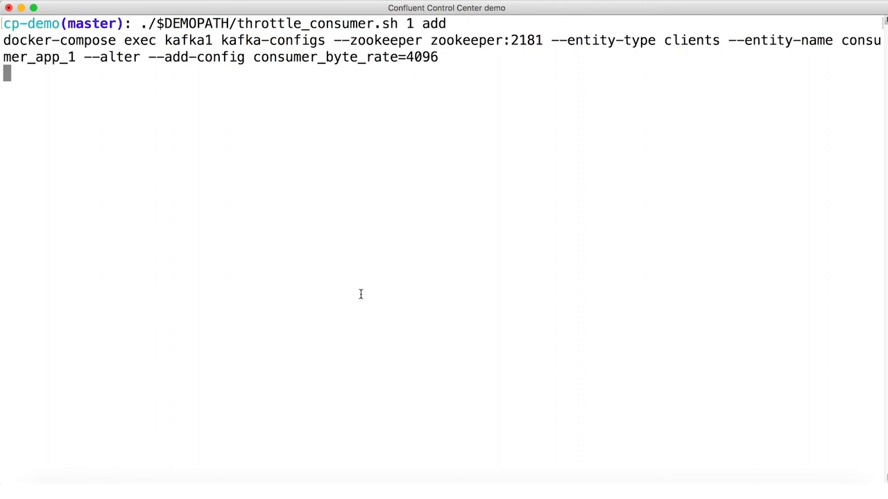
pyautogui.press('Return')
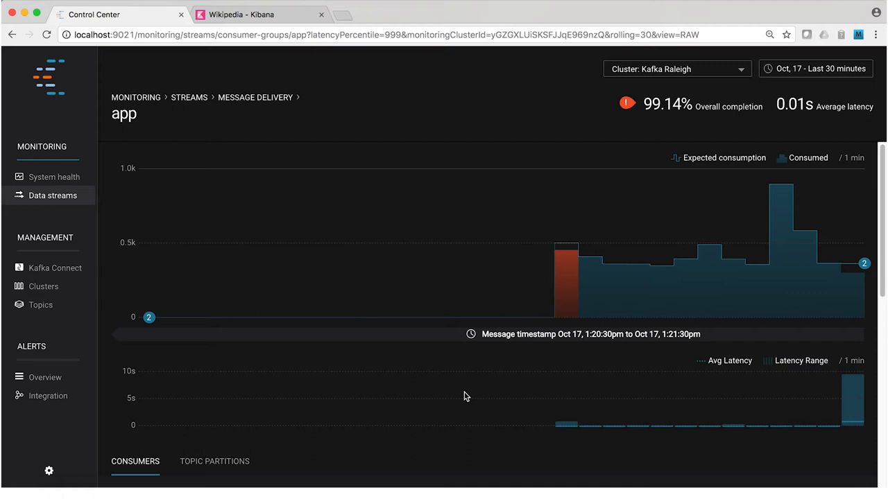
pyautogui.scroll(-3)
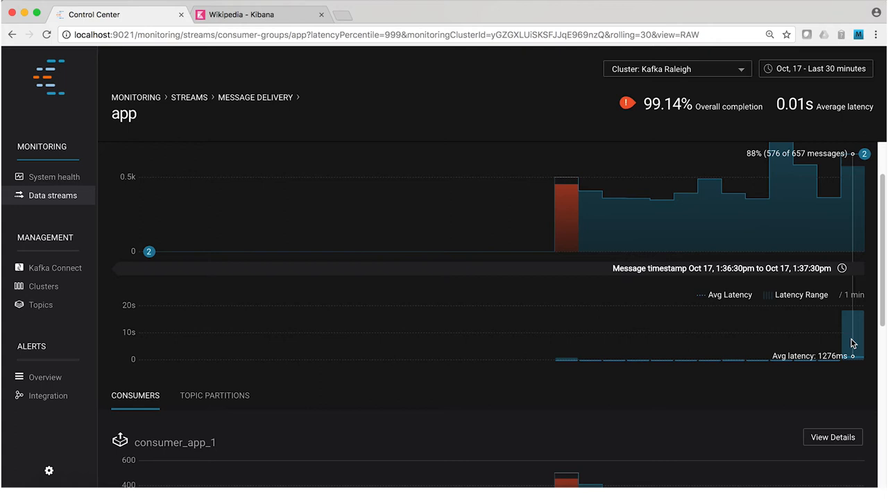
pyautogui.scroll(-3)
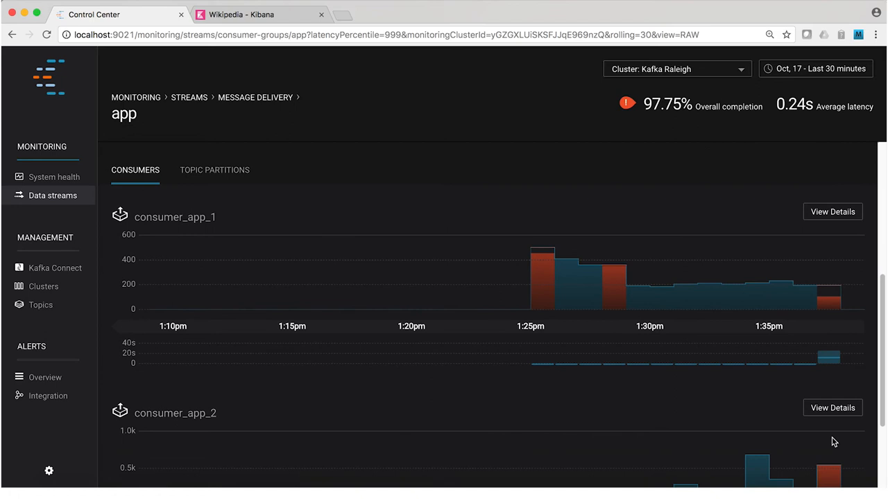
pyautogui.scroll(-3)
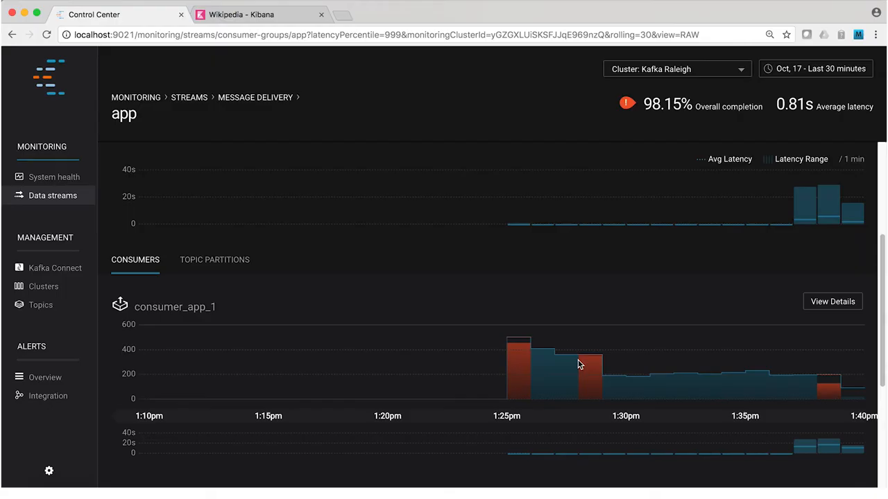
# Step: Review consumer_app_1's per-partition delivery details, then switch to the System Health Brokers page
pyautogui.scroll(-3)
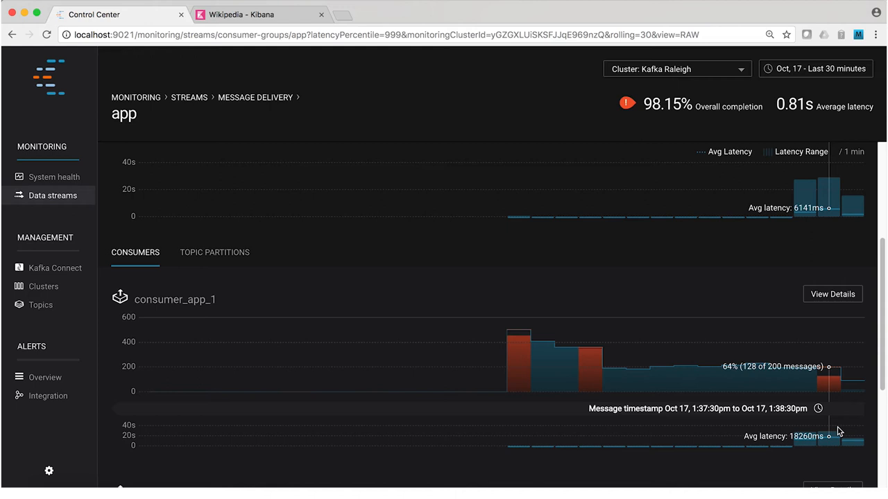
pyautogui.click(833, 294)
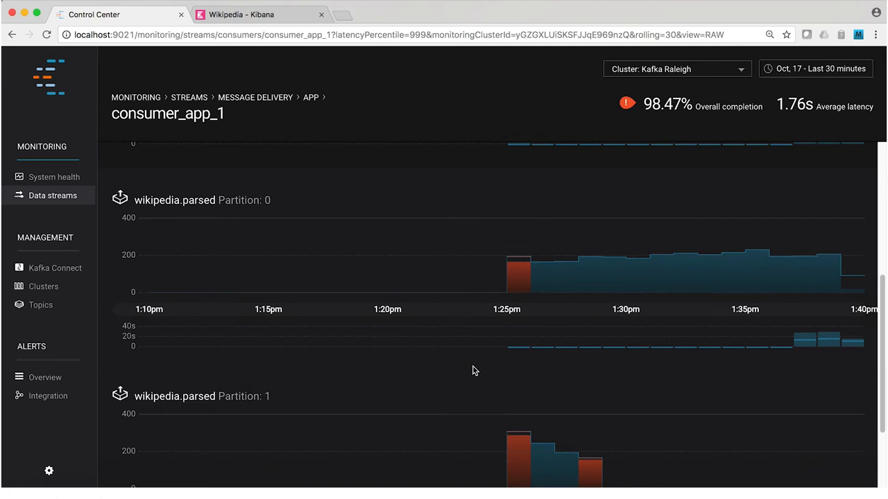
pyautogui.click(53, 178)
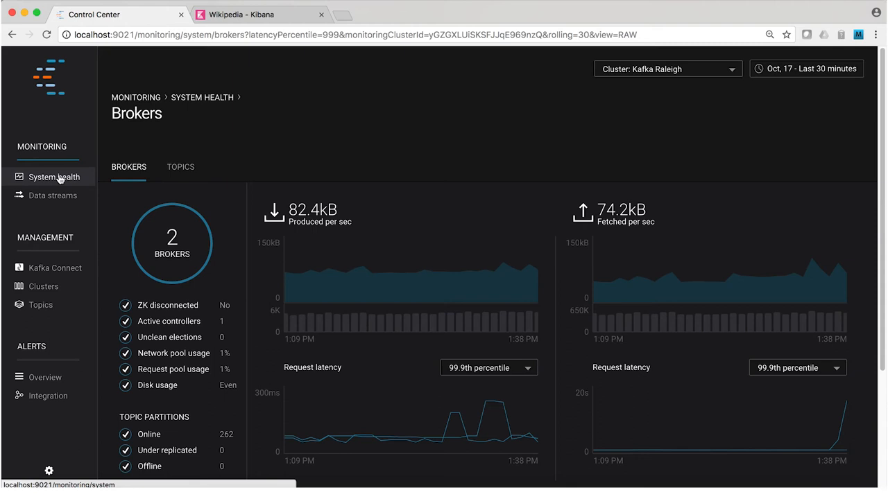
pyautogui.moveTo(372, 225)
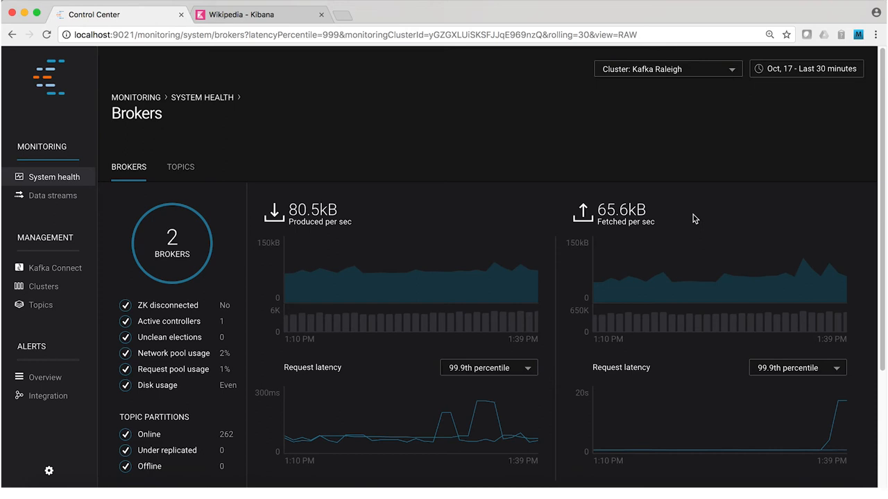
pyautogui.scroll(-3)
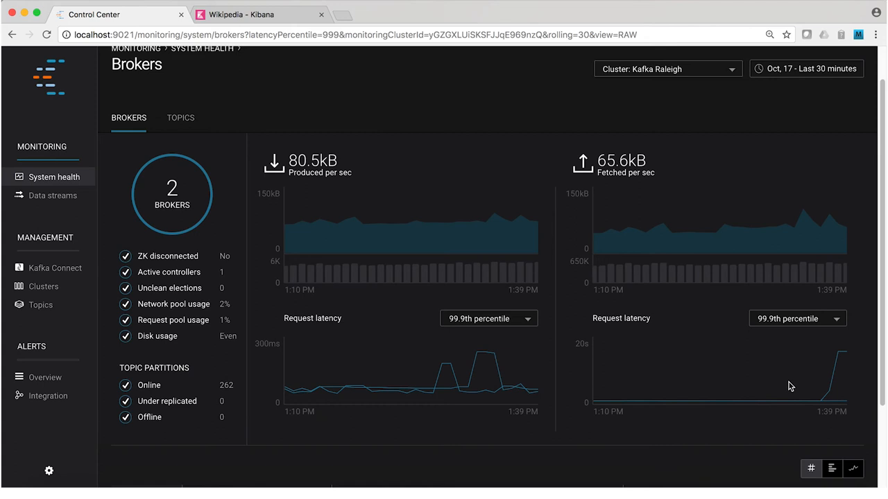